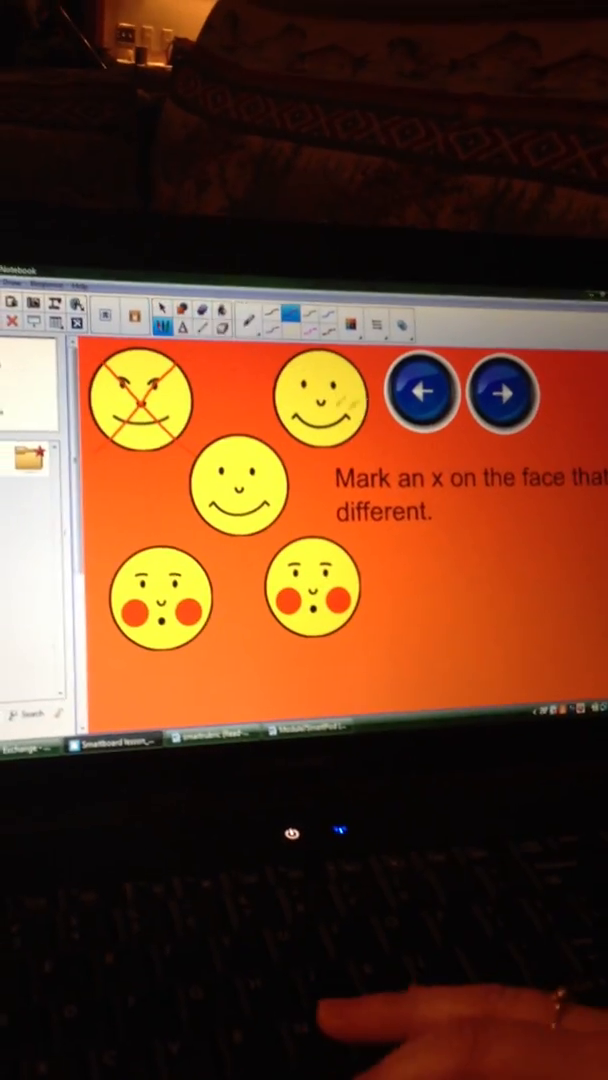
Advance from the marked different-face slide to the triangles-and-circles pattern page.
left_click(497, 398)
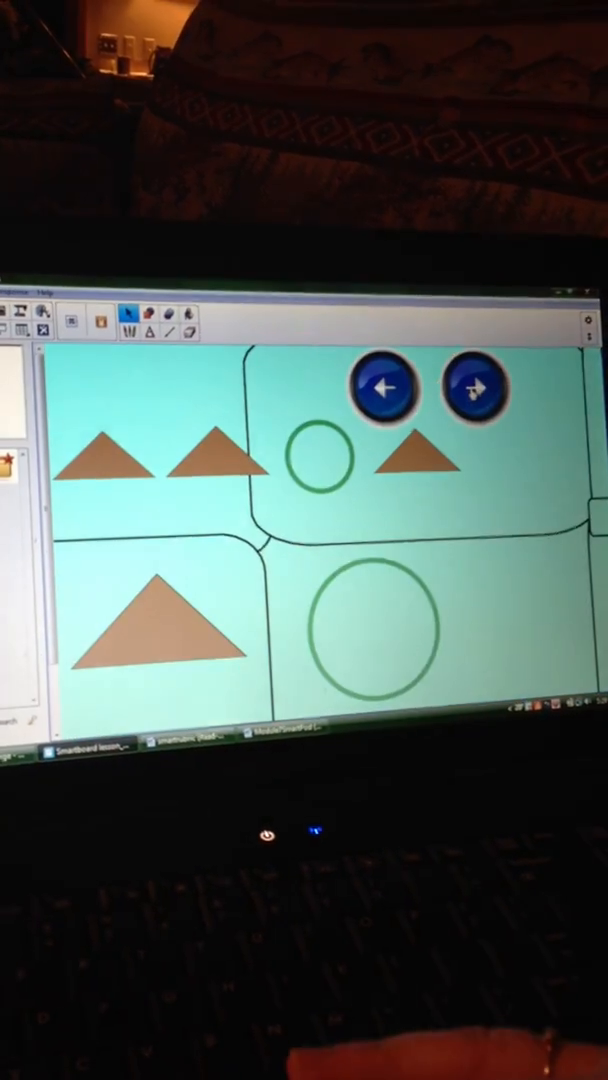